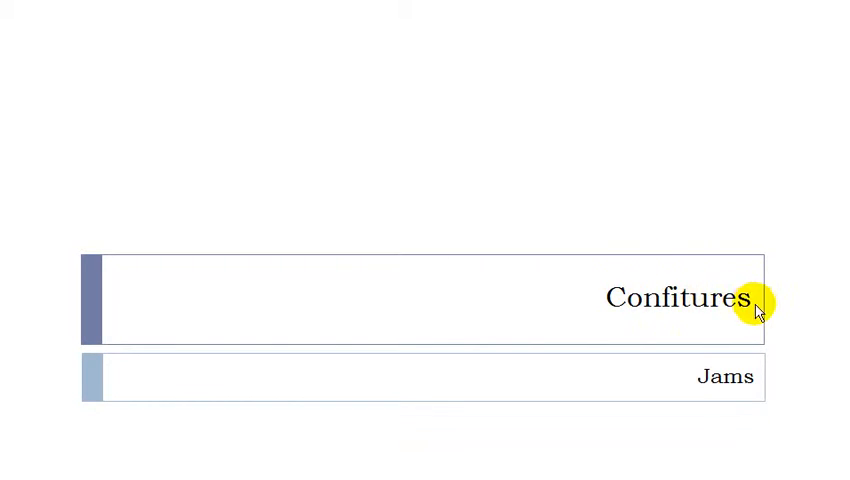
mouse_move(735, 310)
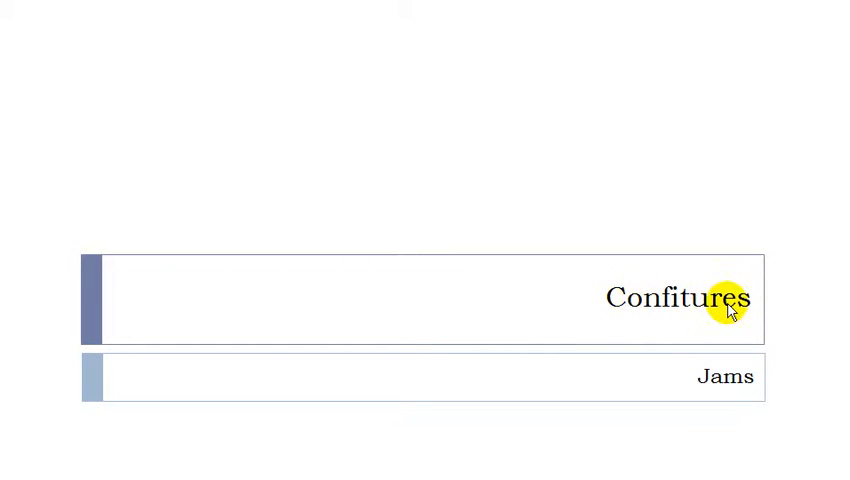
mouse_move(738, 325)
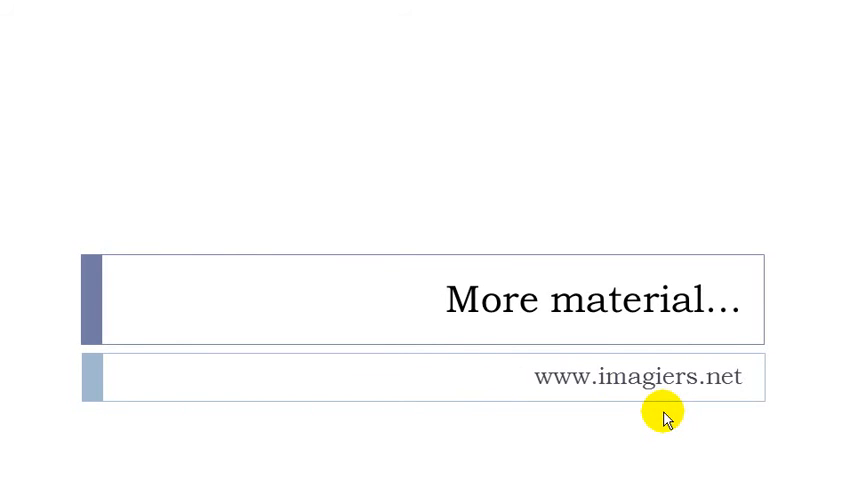
mouse_move(575, 383)
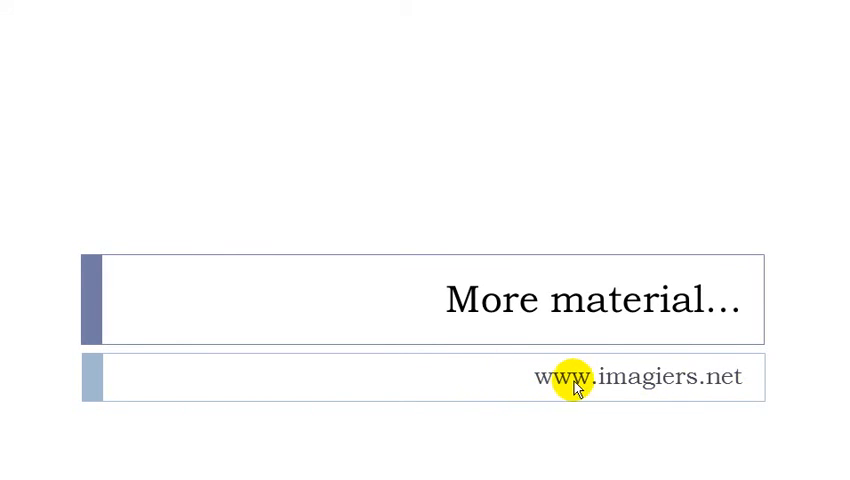
mouse_move(705, 391)
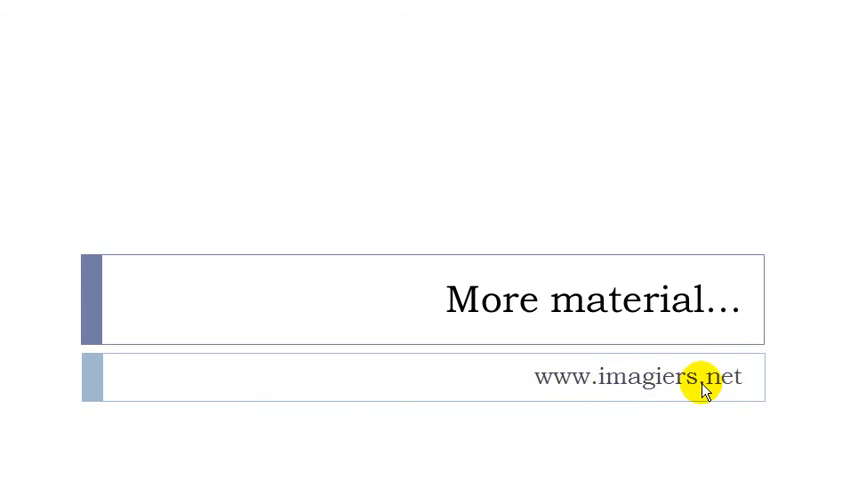